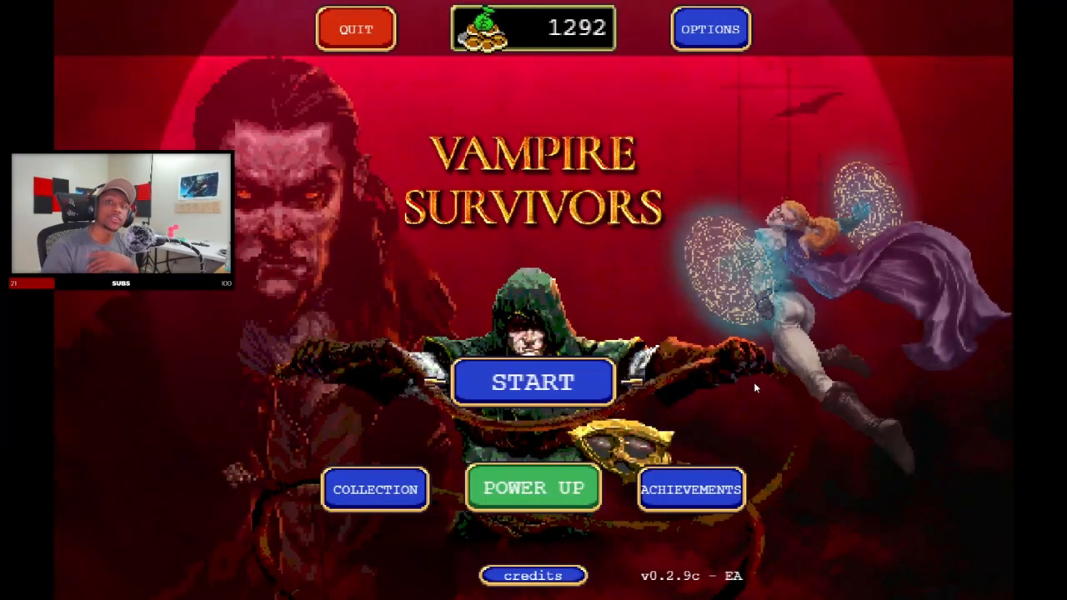
Bring up the character selection screen with Yatta Cavallo highlighted
click(533, 382)
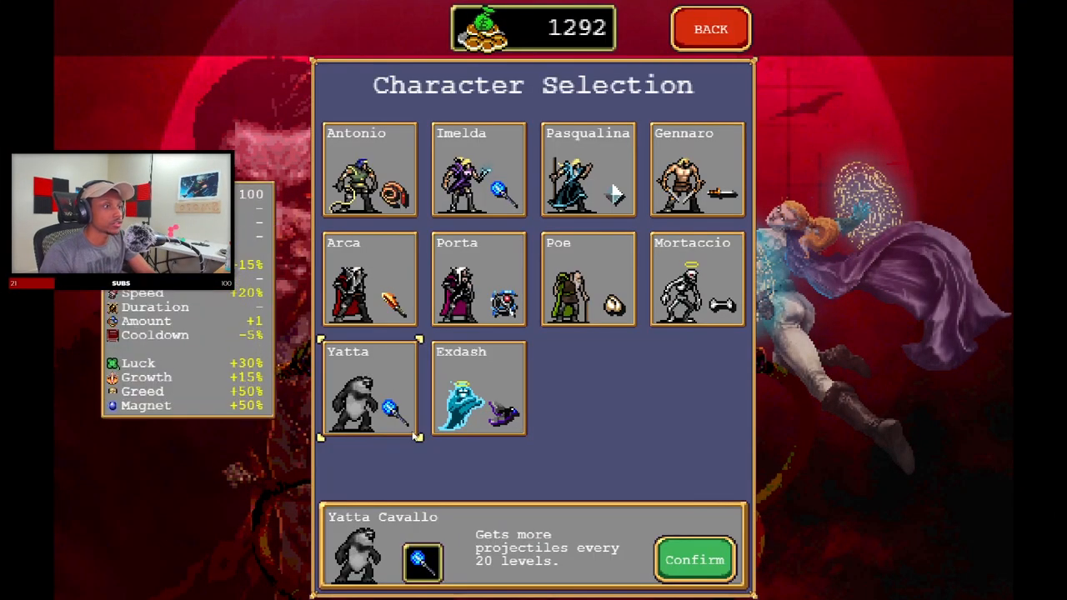
mouse_move(354, 442)
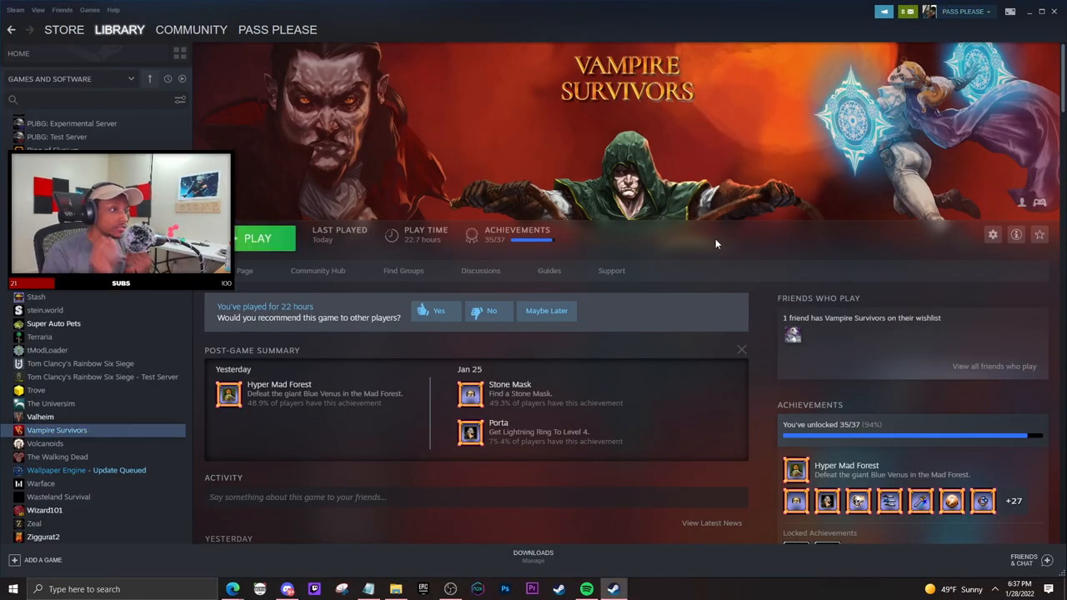
Show the Storage HDD (D:) drive's folders, including SteamLibrary, in File Explorer
click(395, 590)
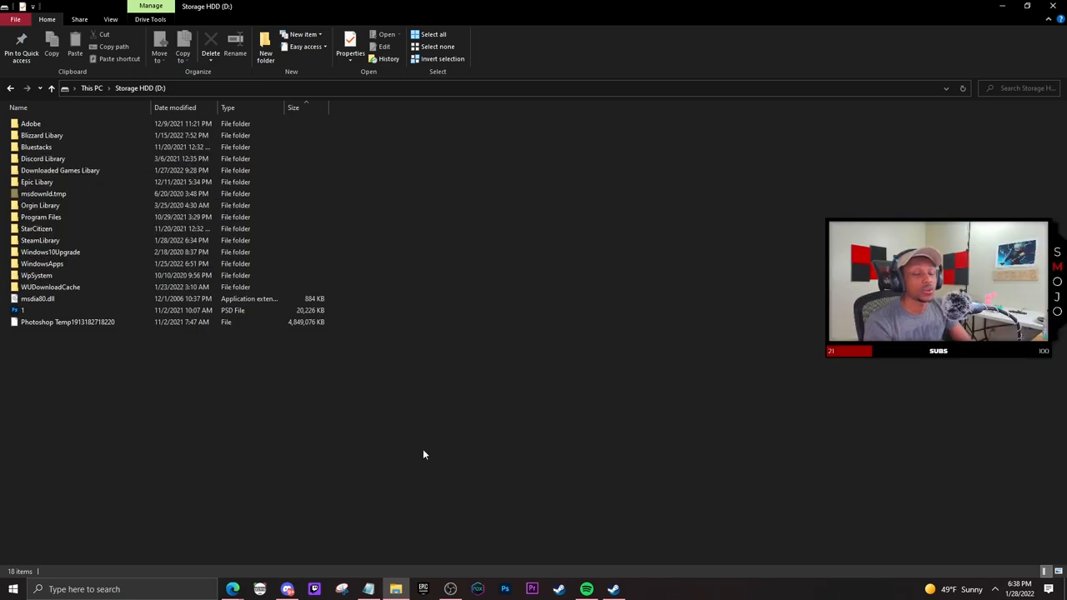
Navigate through SteamLibrary > steamapps > common into the Vampire Survivors folder
double_click(40, 240)
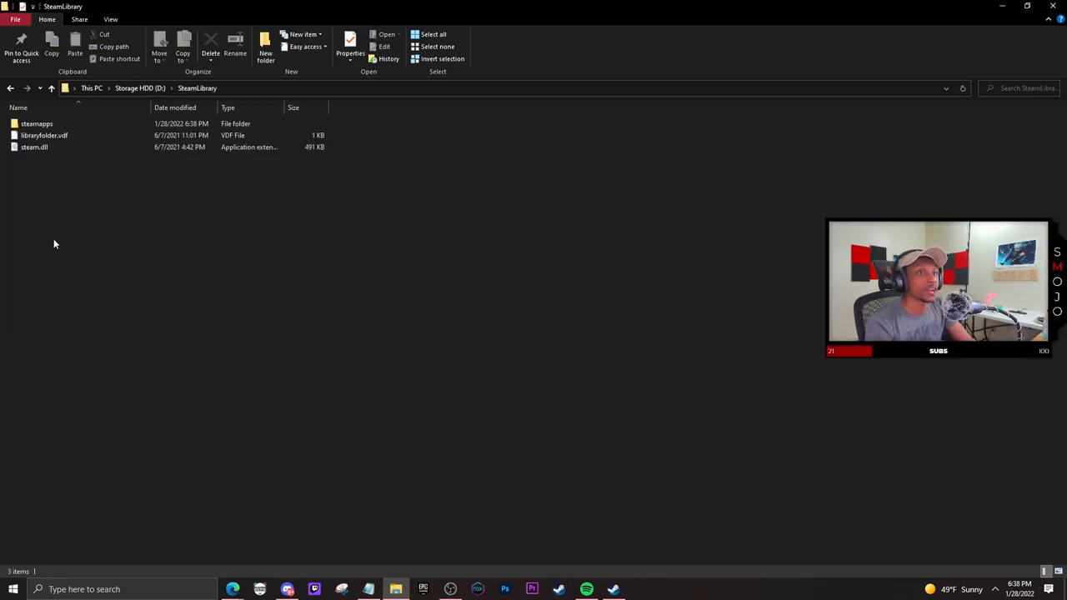
double_click(36, 124)
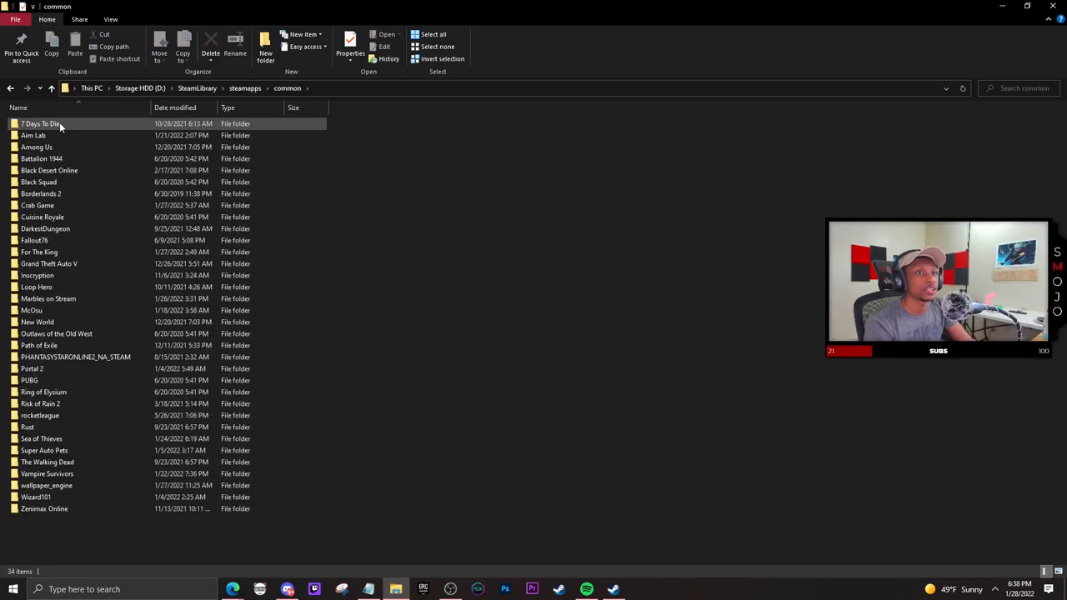
click(56, 333)
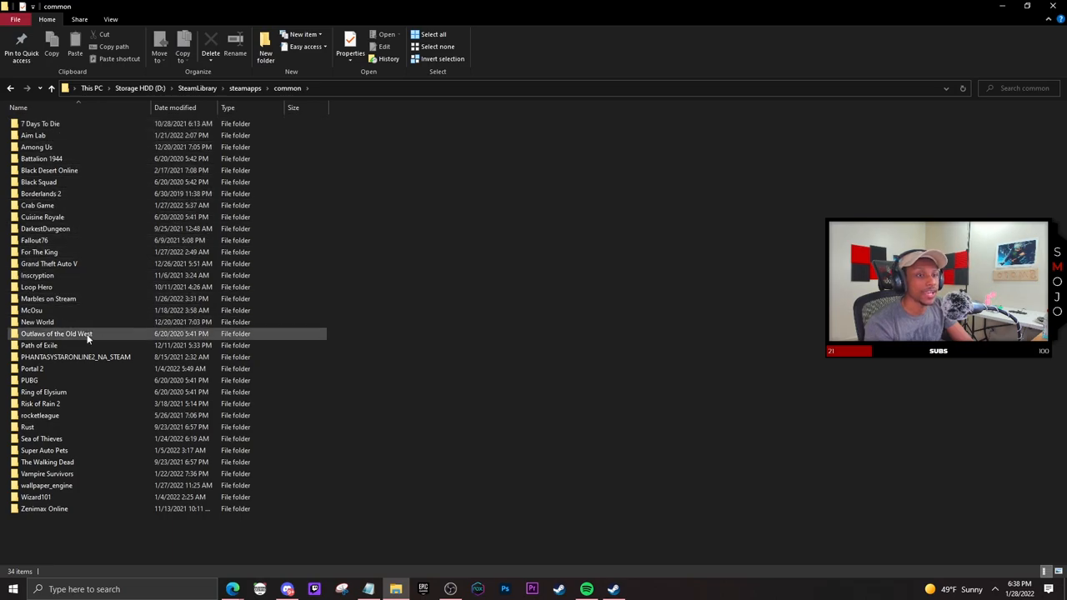
click(47, 473)
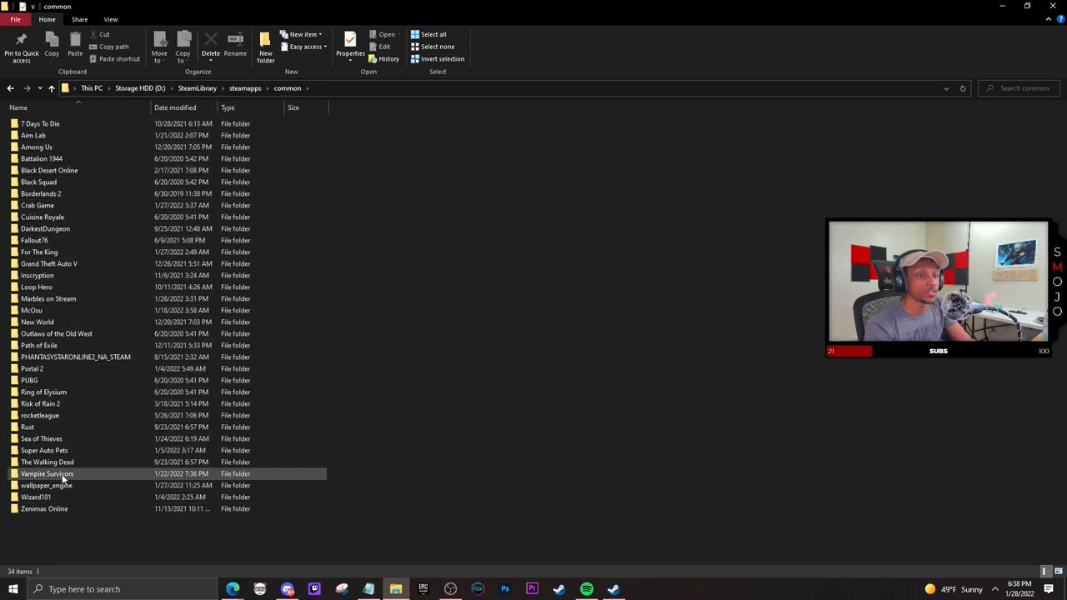
double_click(47, 474)
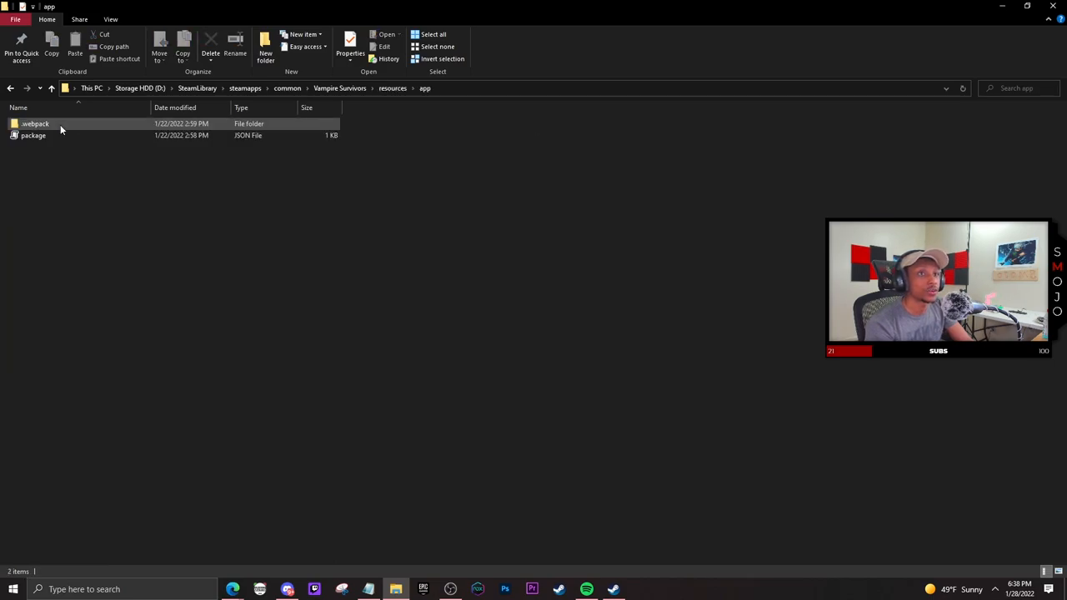
Reach resources\app\webpack\renderer and bring up the context menu for main.bundle
double_click(35, 124)
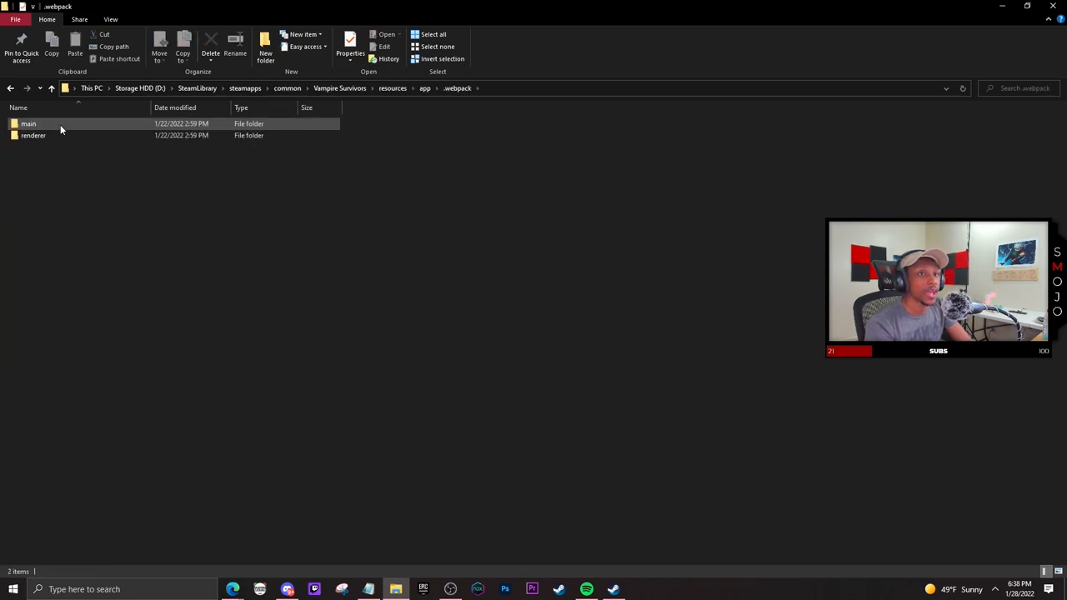
double_click(33, 135)
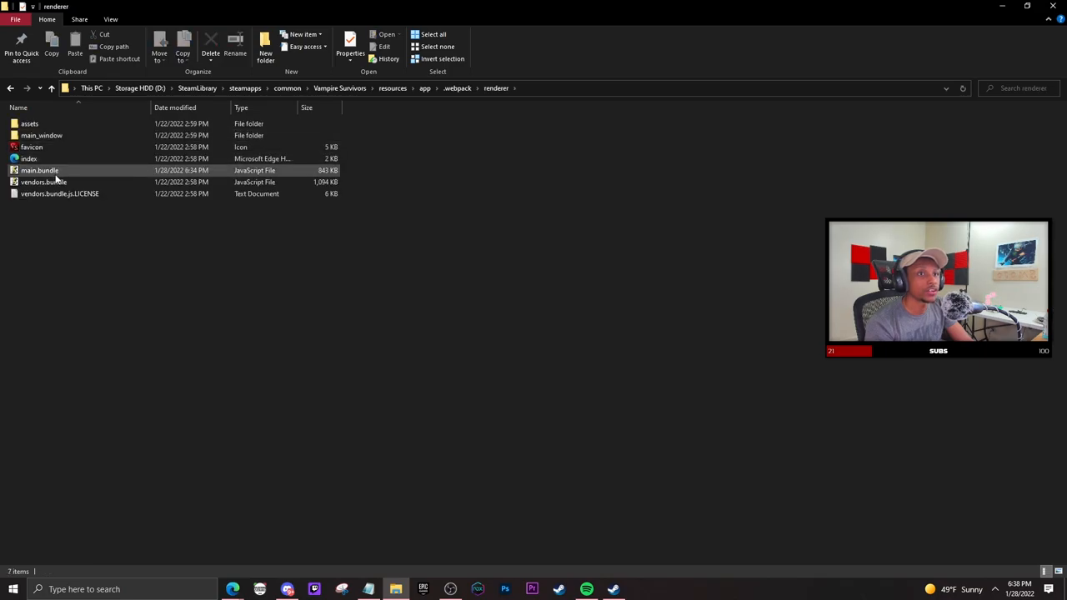
mouse_move(30, 158)
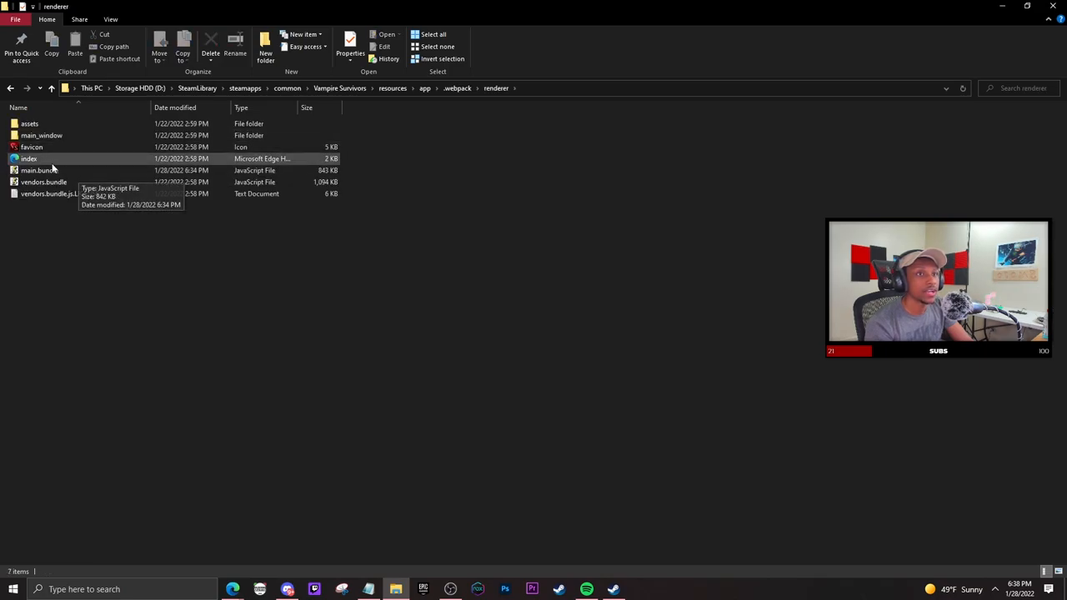
right_click(40, 170)
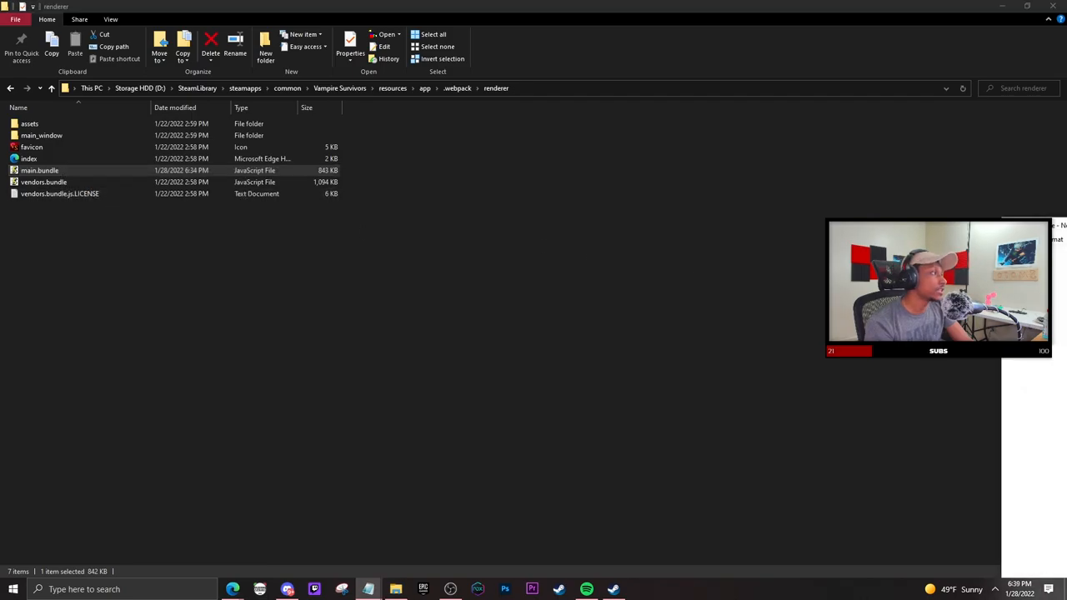
Load main.bundle in Notepad and search 'yatta' until the charName 'Yatta' entry appears
double_click(40, 170)
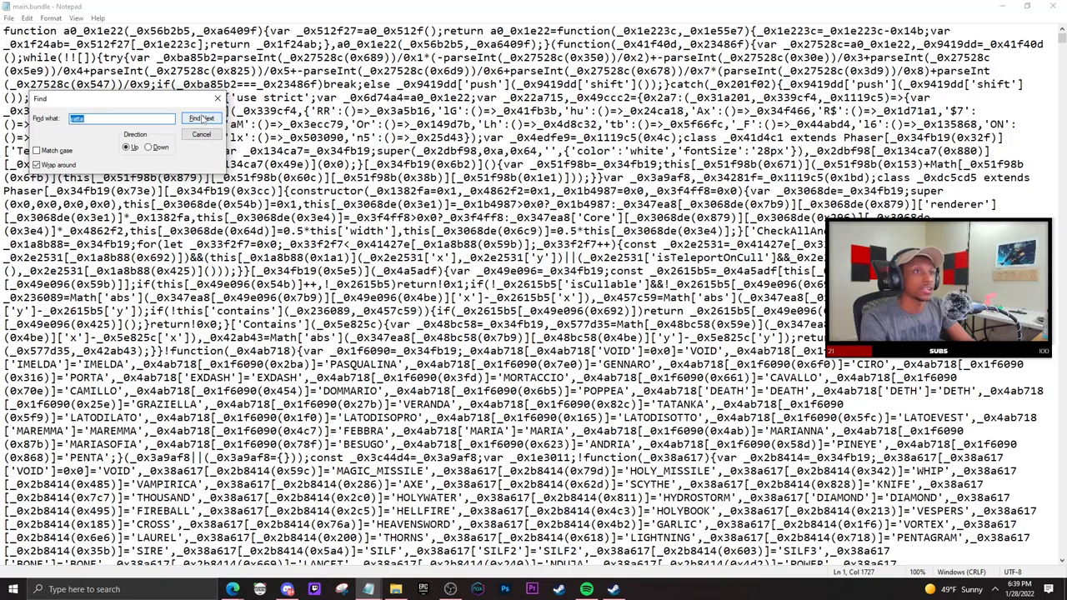
click(722, 137)
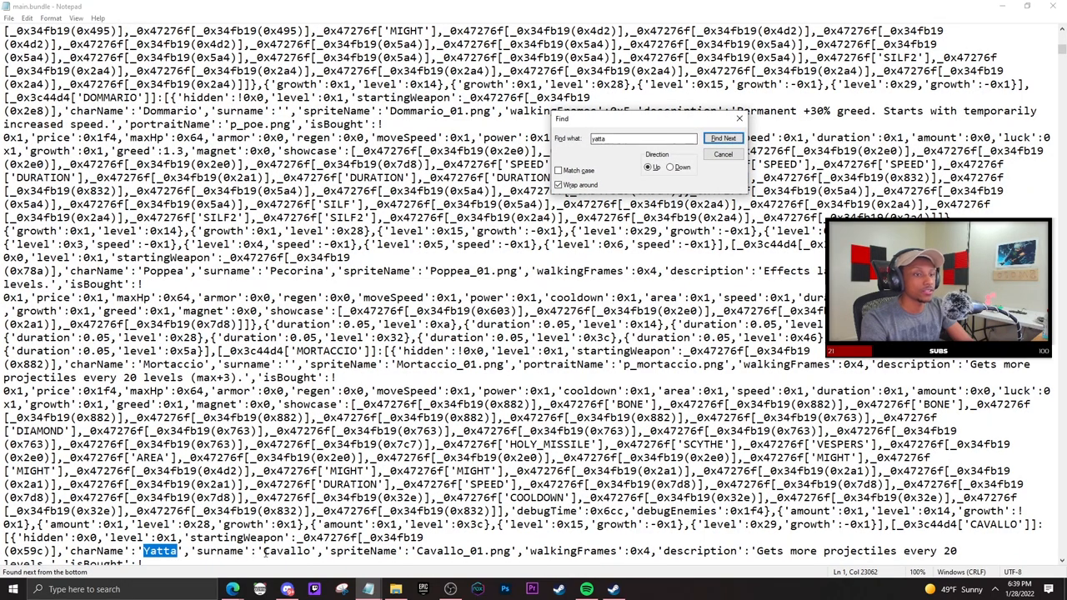
click(722, 137)
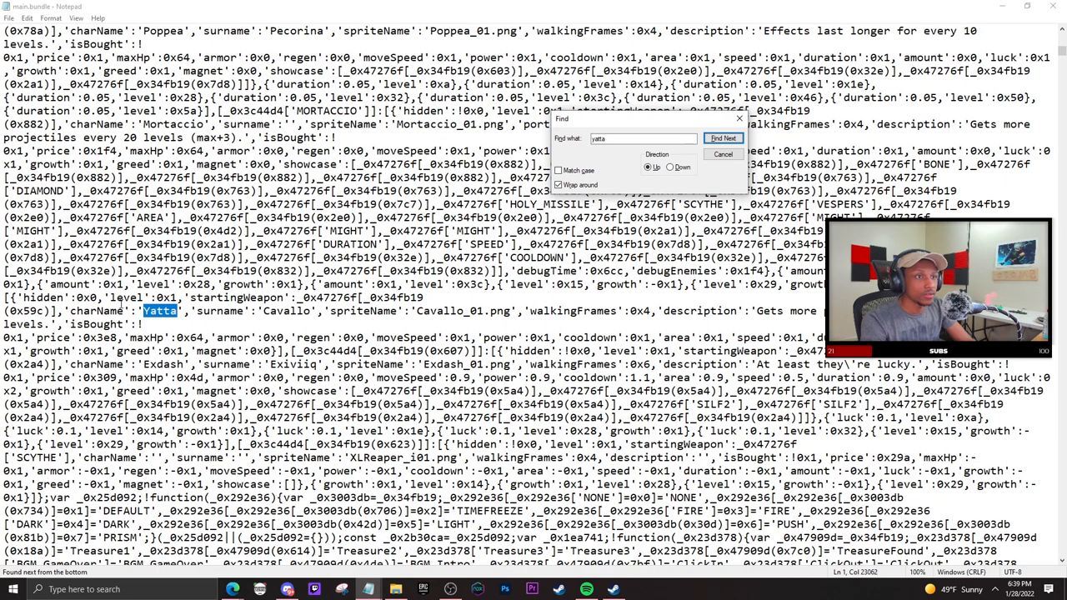
Delete 'hidden':0x1, from Yatta's entry, save main.bundle and close Notepad
click(722, 136)
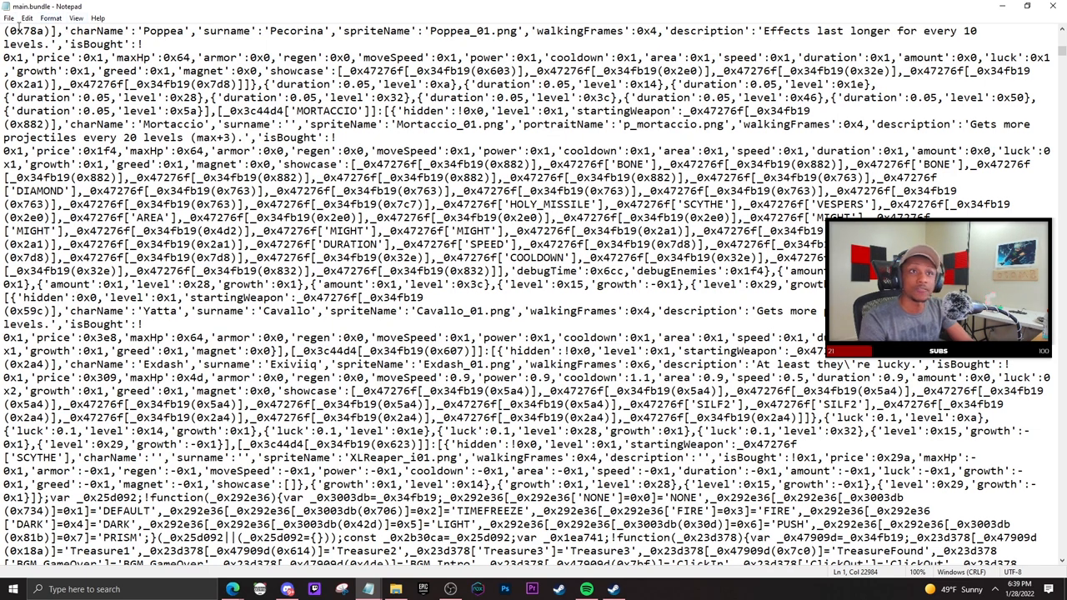
click(10, 18)
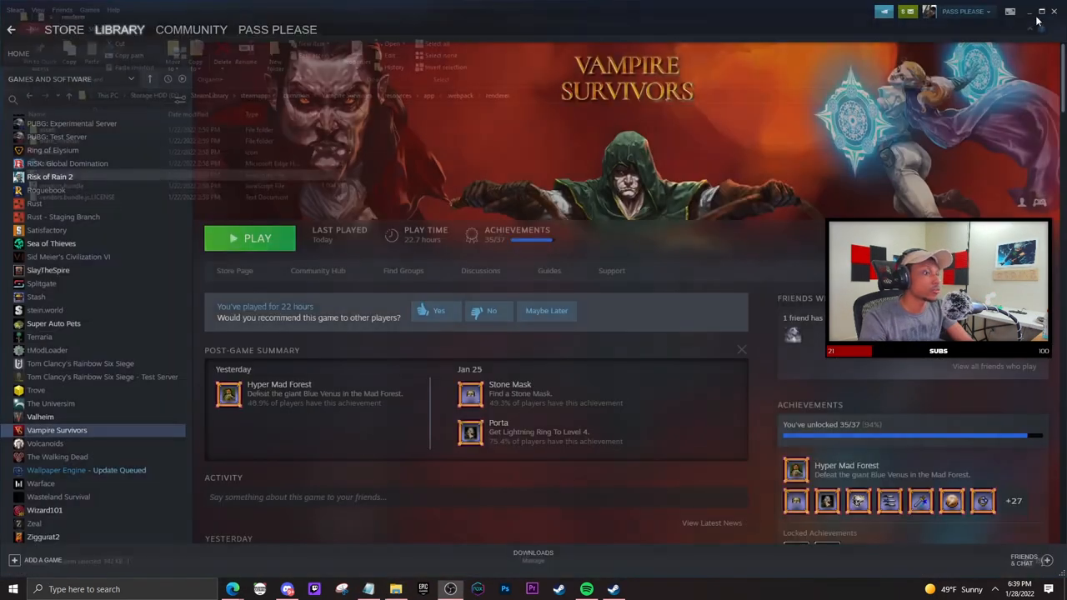
Relaunch Vampire Survivors from Steam and confirm Yatta Cavallo to start a run
click(251, 238)
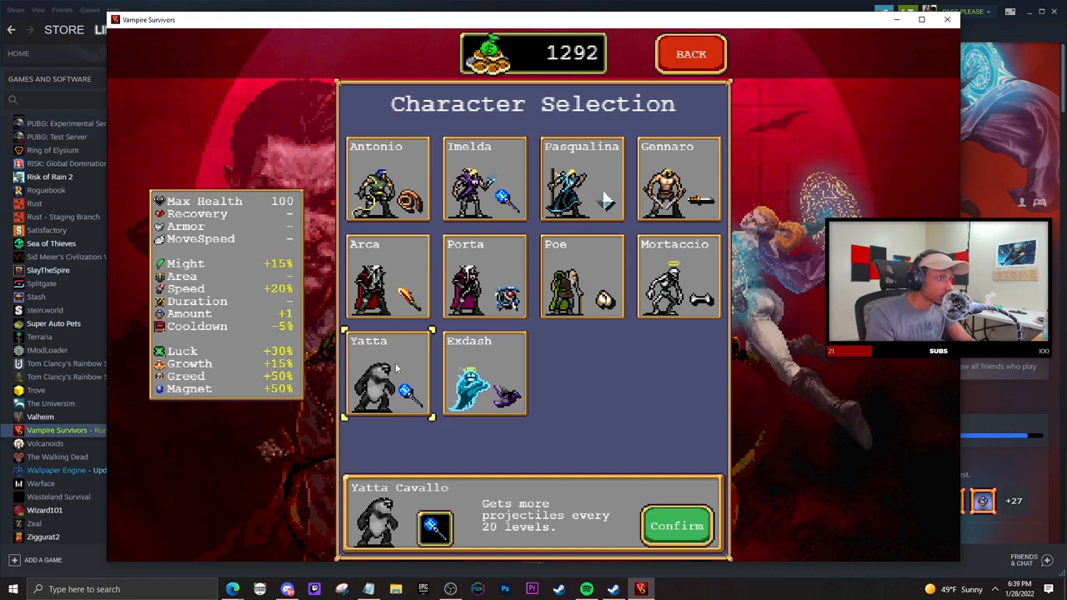
click(677, 527)
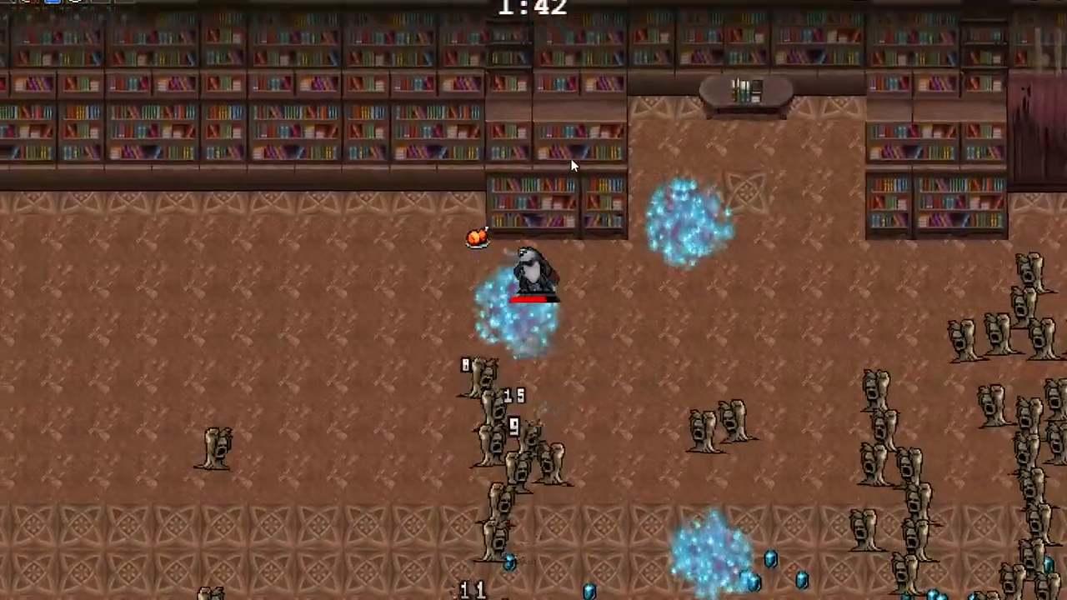